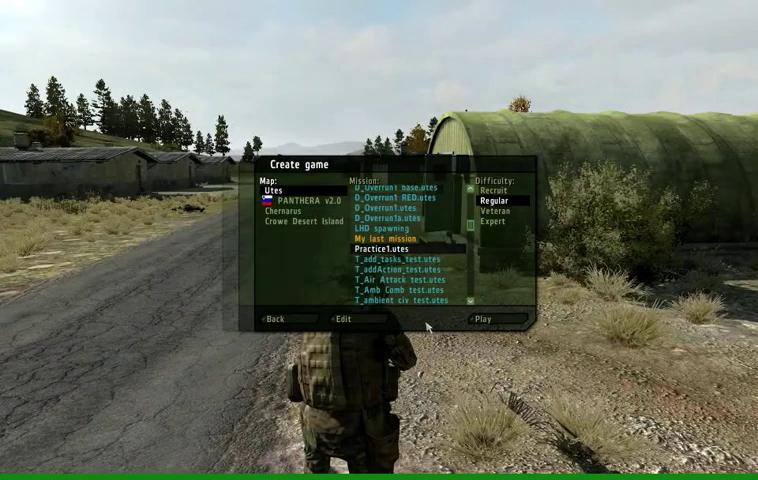
mouse_move(405, 329)
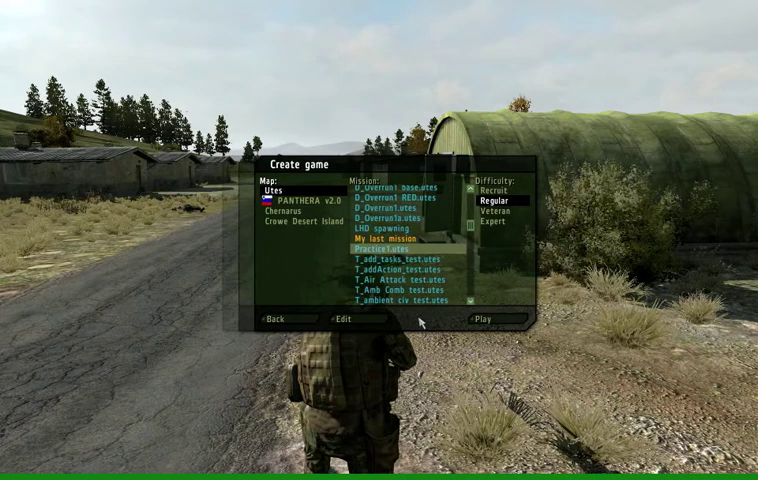
Pick the Practice1.utes mission from the Utes mission list.
left_click(394, 252)
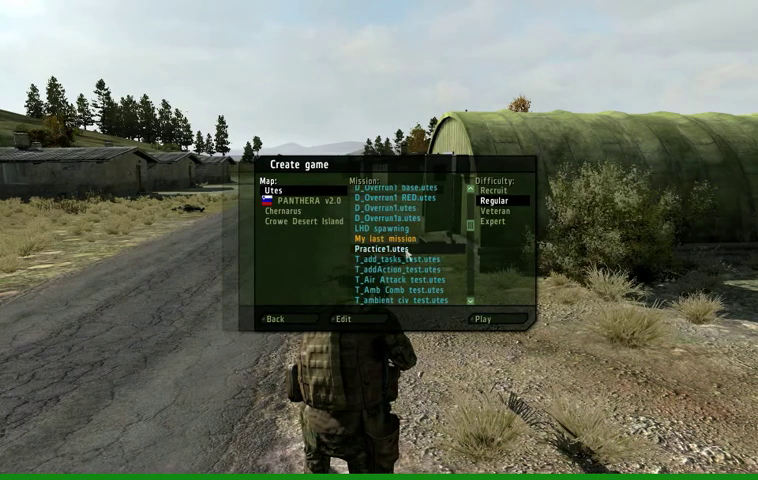
left_click(385, 251)
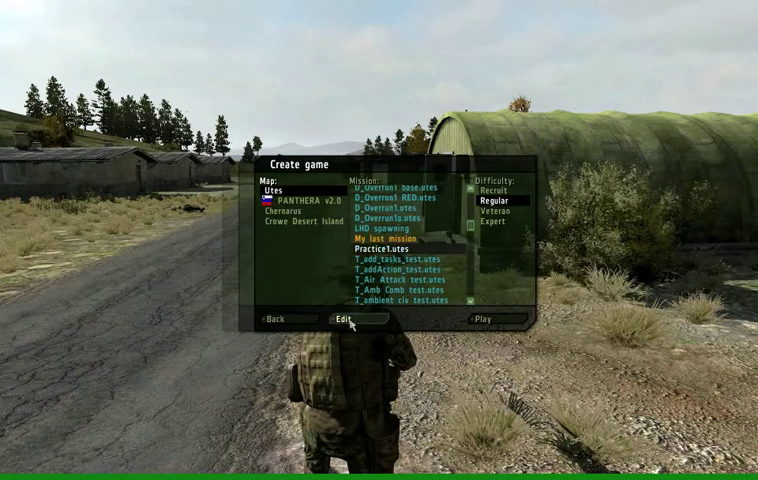
Load the Practice1 mission into the editor's 2D map.
left_click(350, 320)
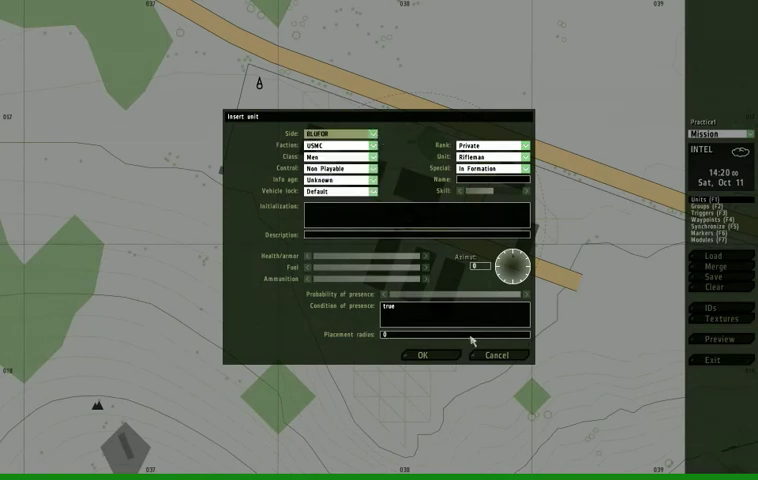
Dismiss the unit dialog and choose the OPFOR Russian Infantry Section group.
left_click(430, 355)
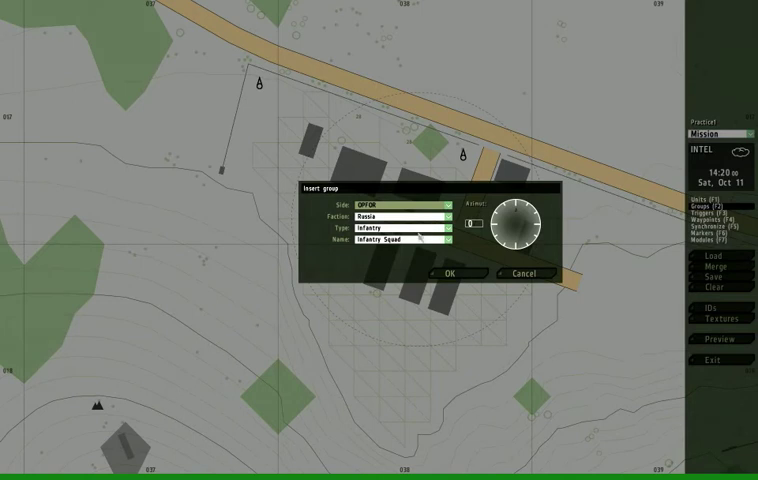
left_click(405, 251)
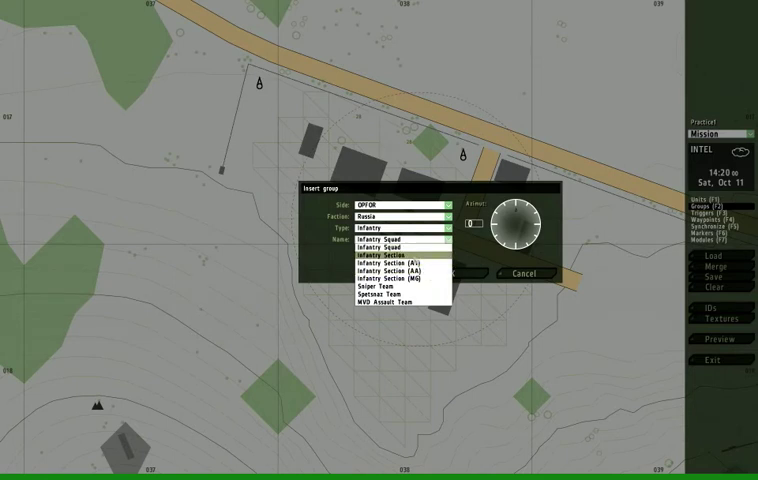
left_click(400, 266)
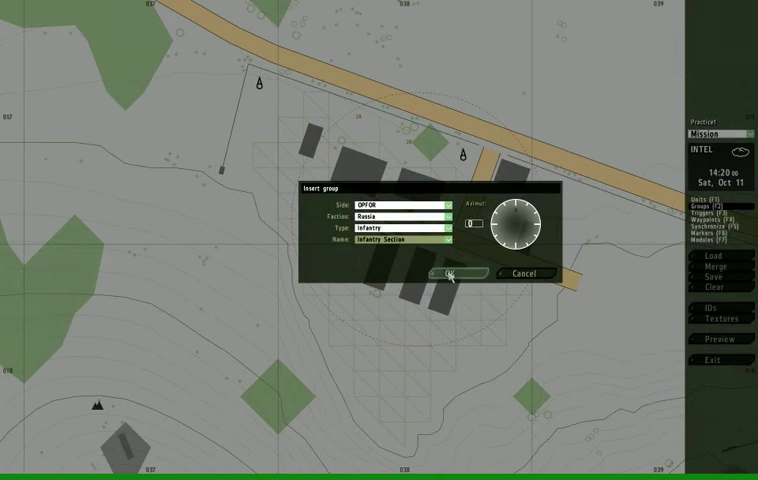
Drop the Russian Infantry Section group north-west of the base.
left_click(453, 273)
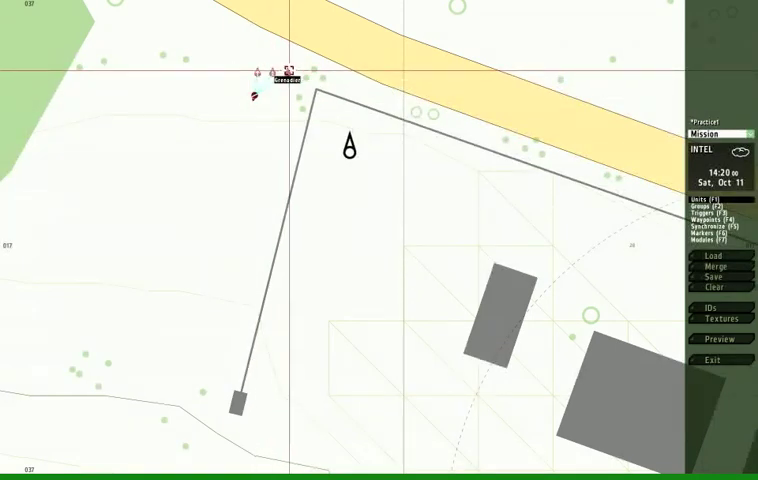
double_click(287, 68)
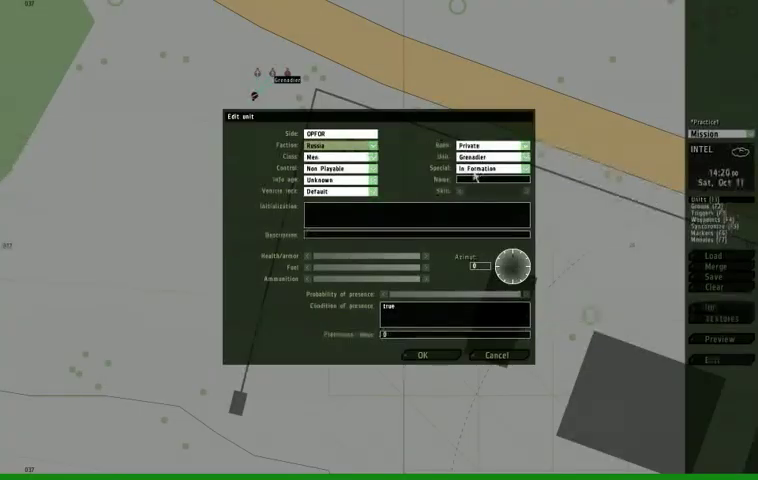
mouse_move(475, 196)
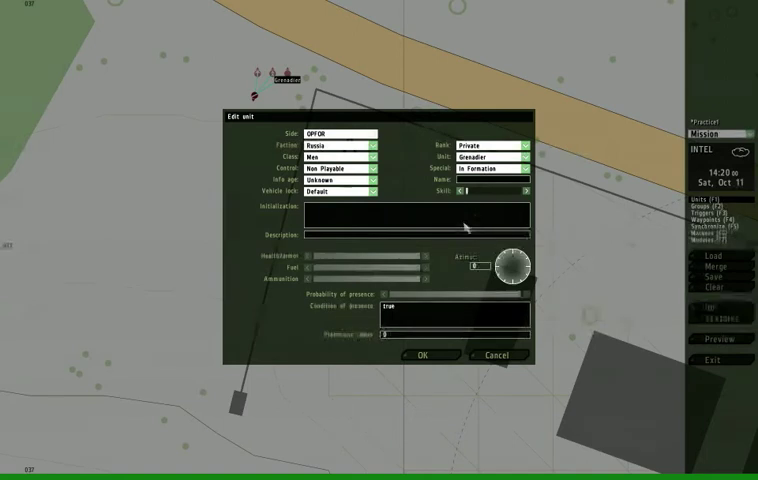
left_click(426, 355)
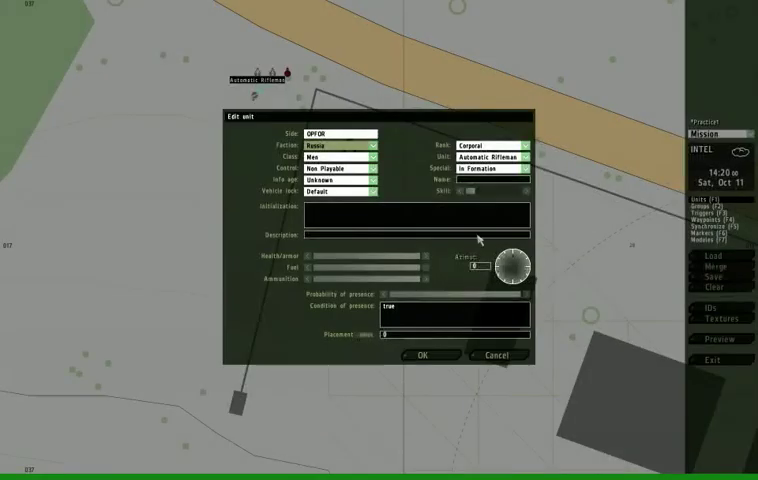
left_click(433, 355)
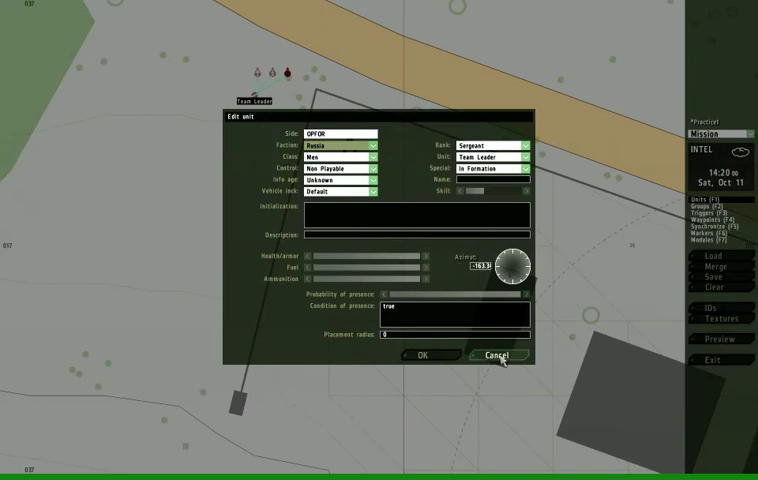
left_click(500, 355)
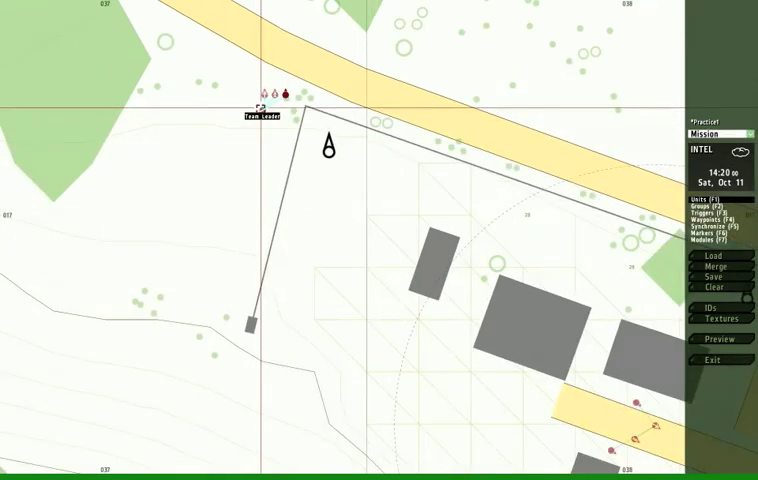
Name the Russian Team Leader 'patrol' in his unit settings.
double_click(287, 93)
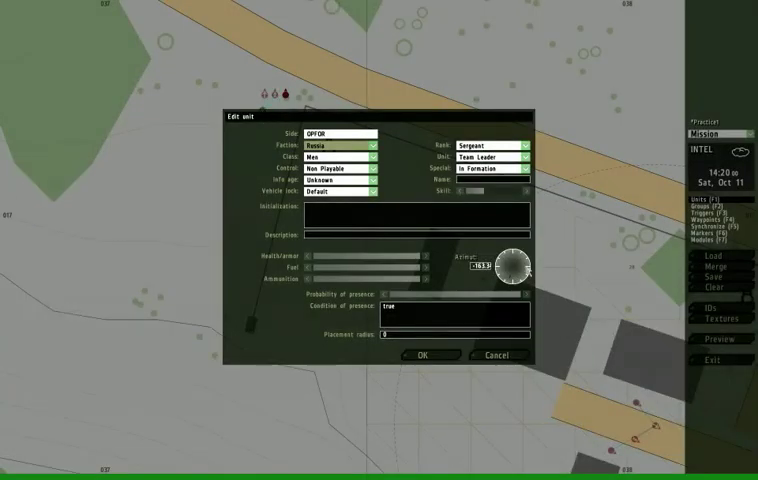
mouse_move(279, 121)
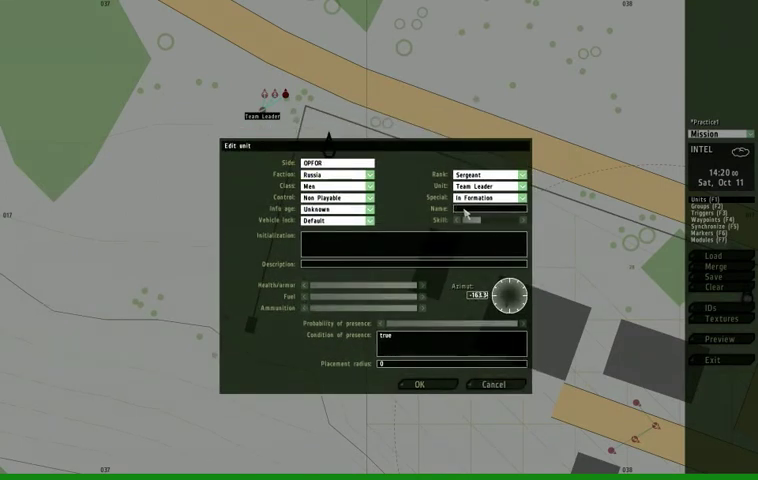
type("patrol1")
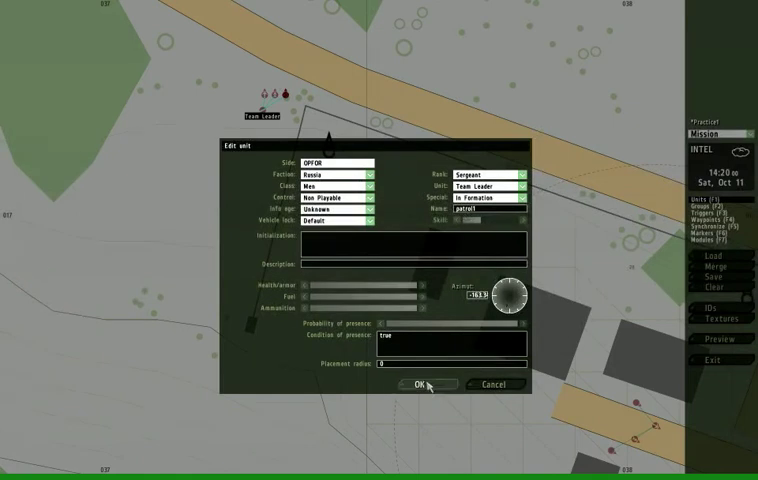
left_click(425, 385)
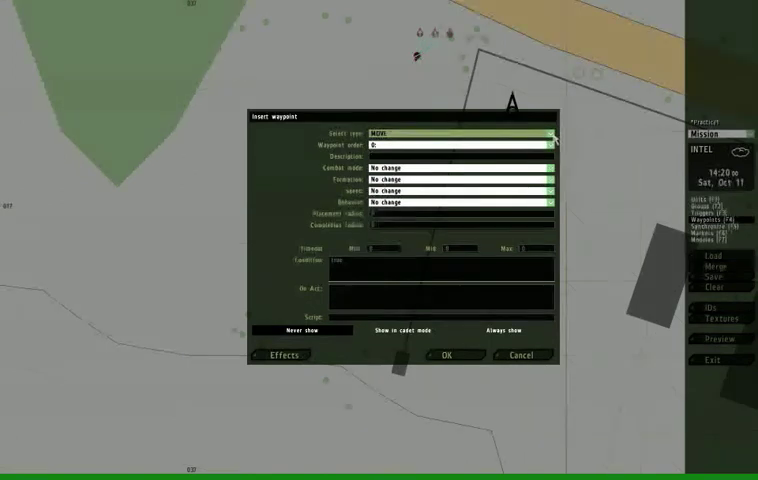
Add a Move waypoint at Limited speed, placement radius 20, timeout max 20.
left_click(455, 131)
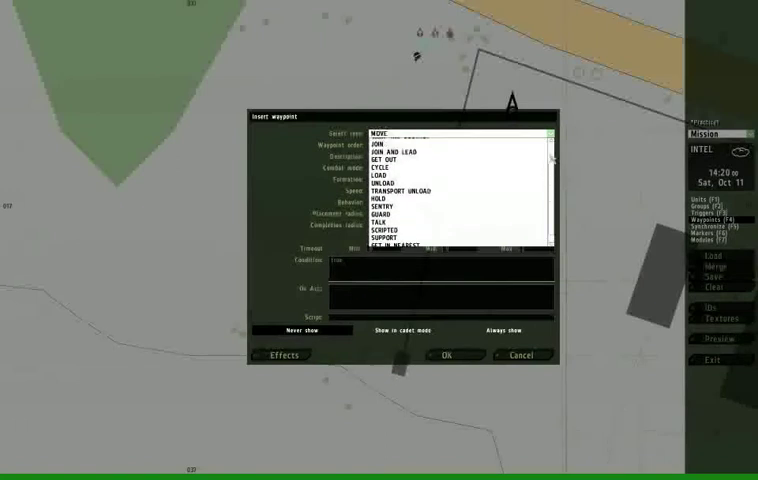
left_click(393, 131)
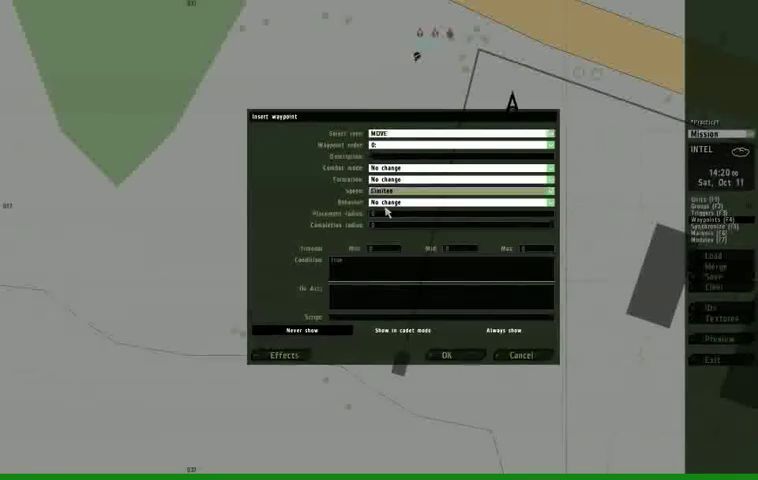
left_click(458, 190)
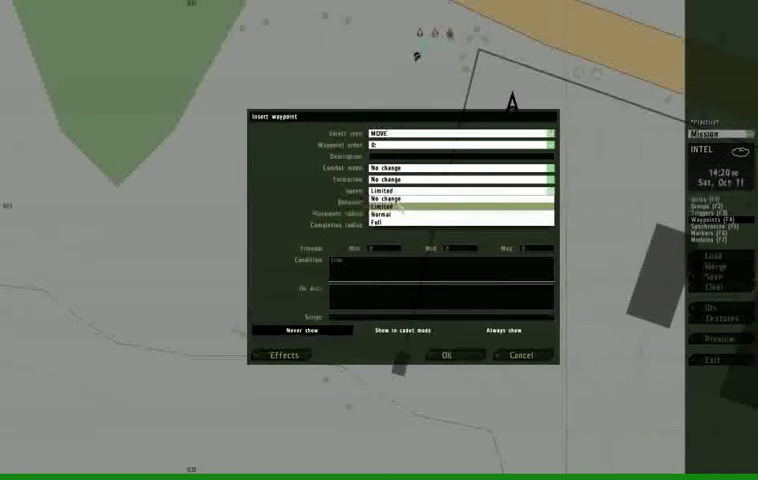
left_click(395, 205)
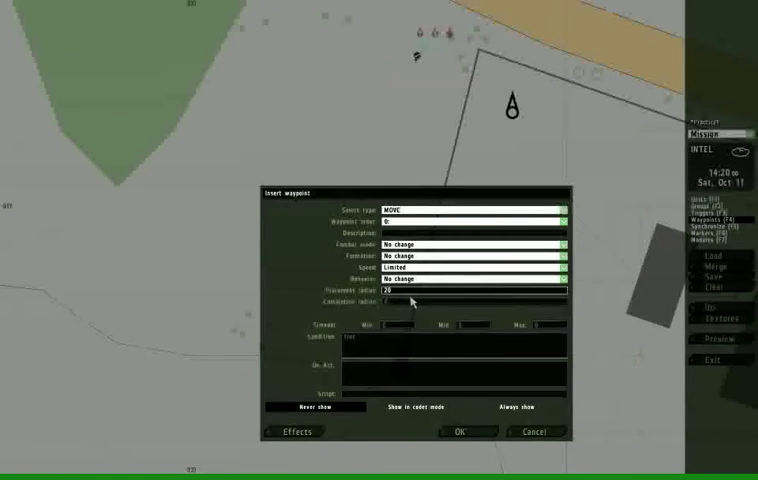
mouse_move(368, 327)
type("200")
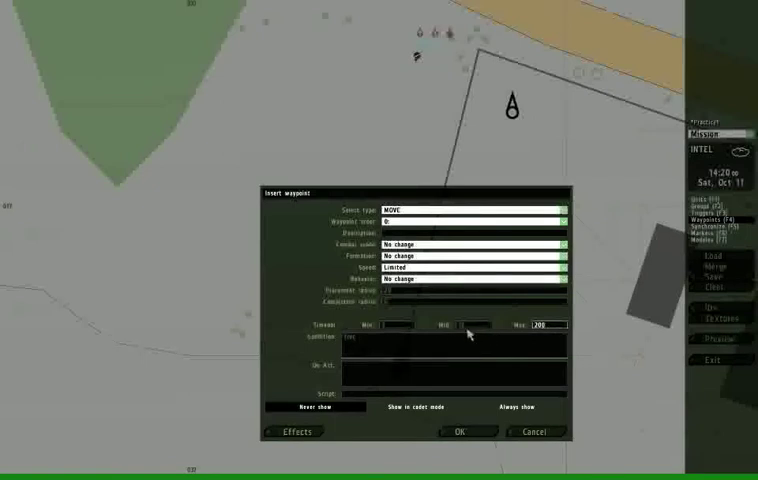
mouse_move(466, 334)
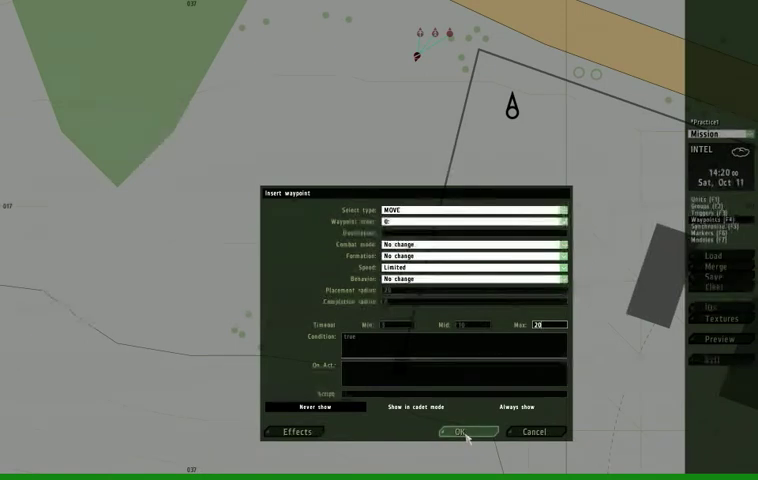
left_click(459, 432)
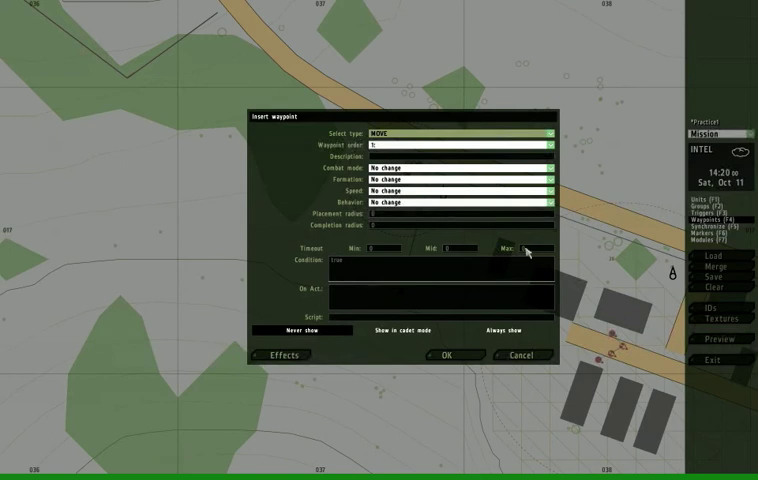
mouse_move(374, 218)
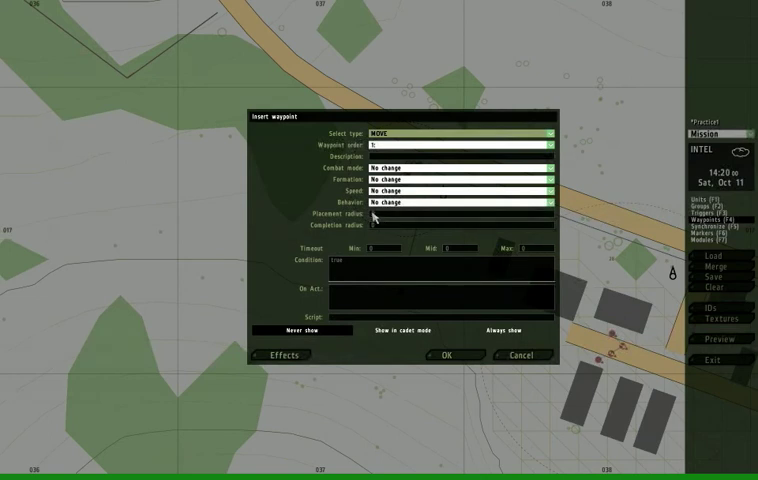
Add two Move waypoints with placement radii 5 and 10.
left_click(440, 214)
type("5")
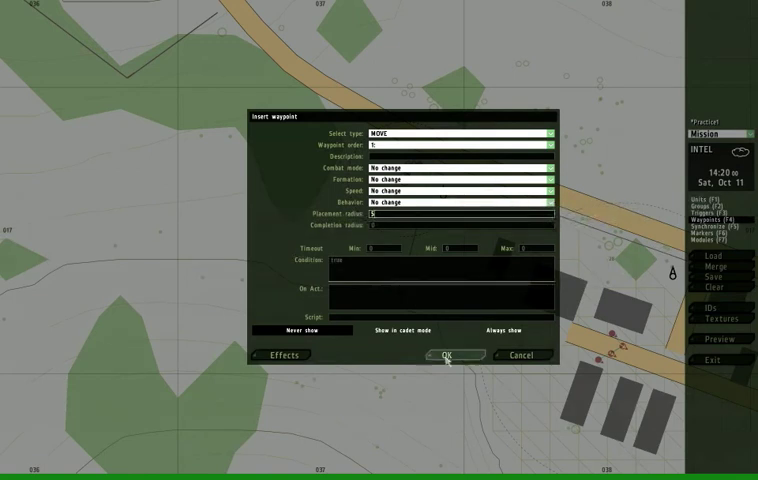
left_click(446, 355)
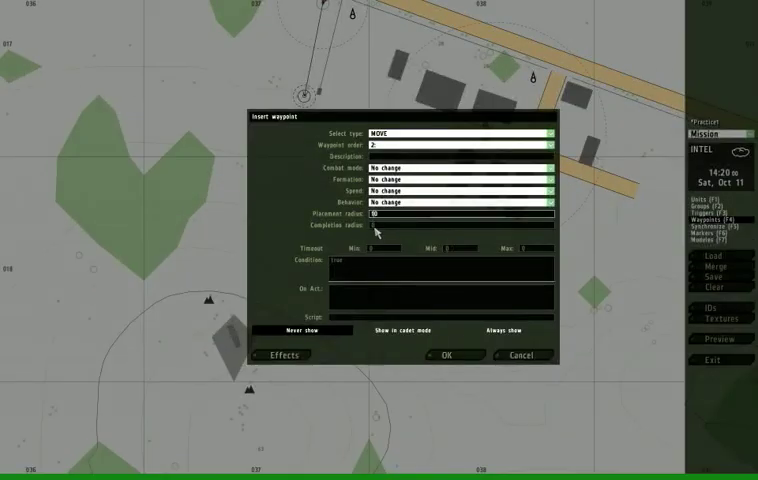
left_click(452, 355)
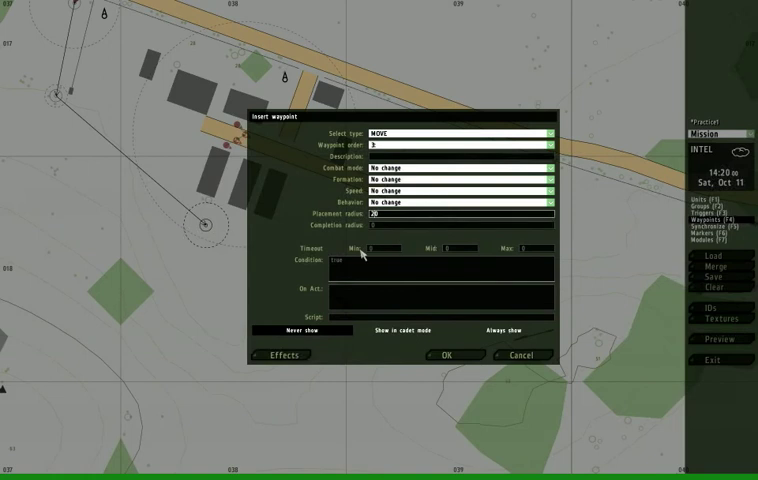
Add a radius-20 waypoint with timeout mid 10/max 20, then a radius-5 waypoint.
left_click(455, 249)
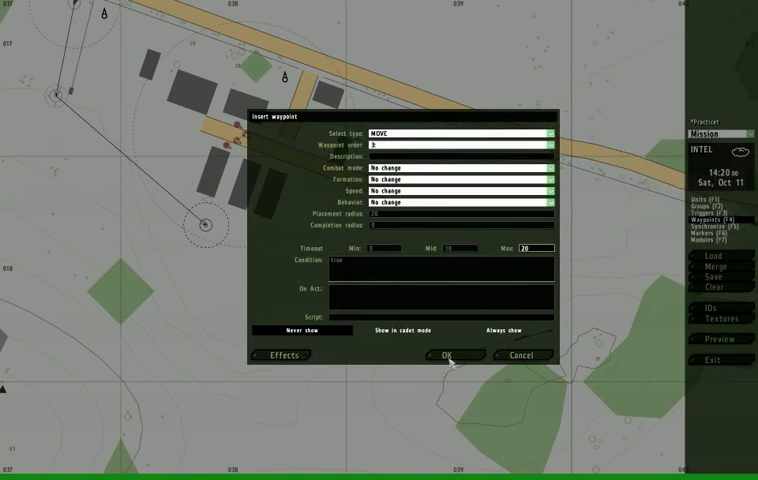
left_click(449, 355)
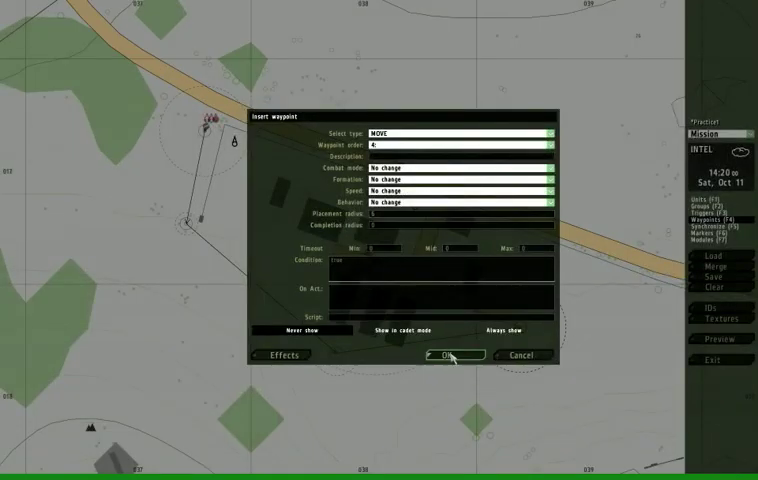
left_click(450, 355)
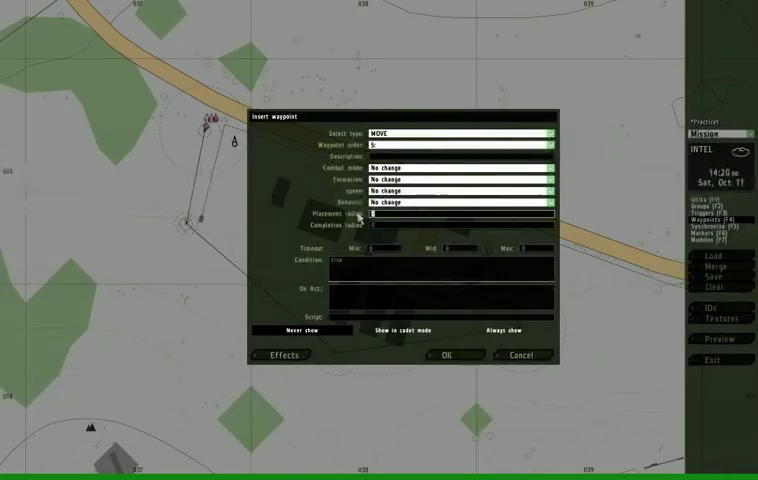
Add three more Move waypoints around the base, two with placement radius 10.
left_click(454, 355)
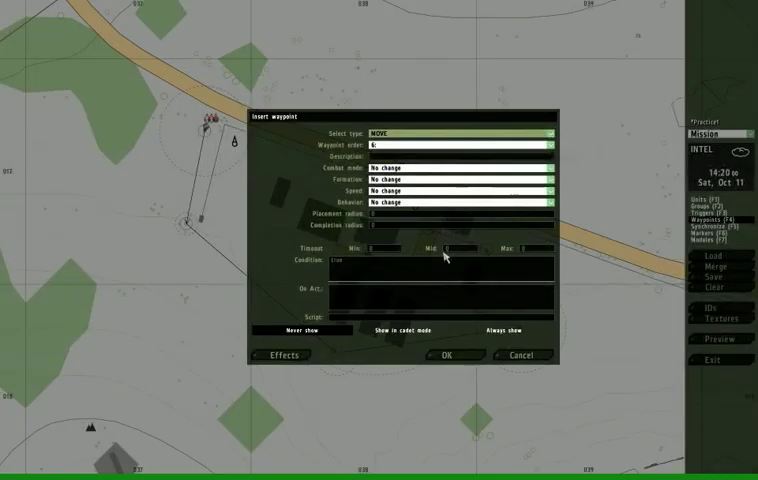
left_click(455, 213)
type("10")
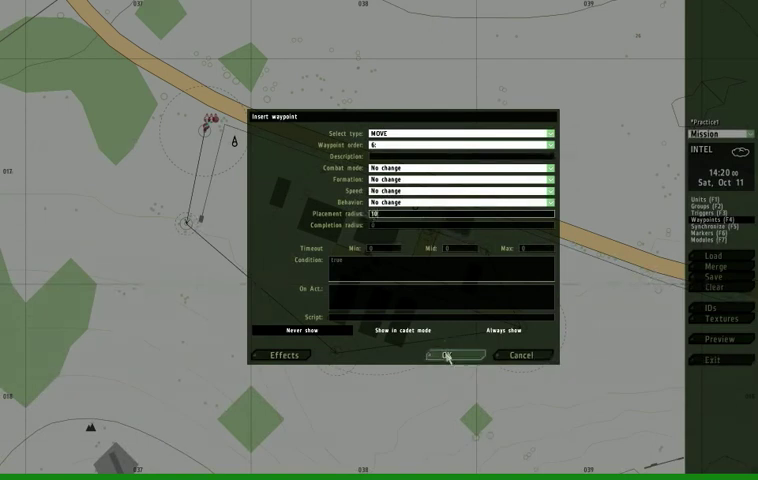
left_click(448, 355)
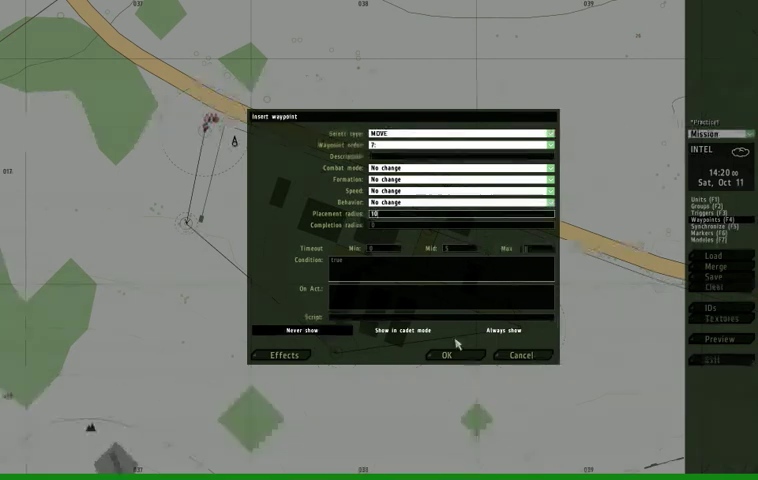
left_click(450, 355)
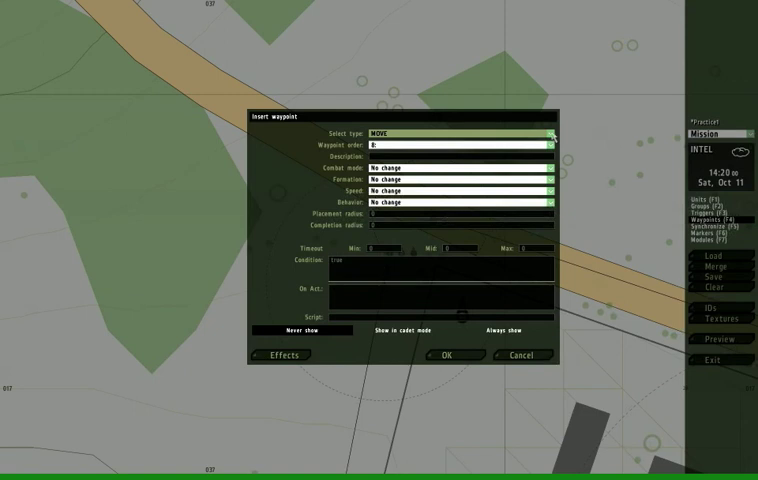
Add a CYCLE waypoint near the start to close the patrol loop.
left_click(455, 131)
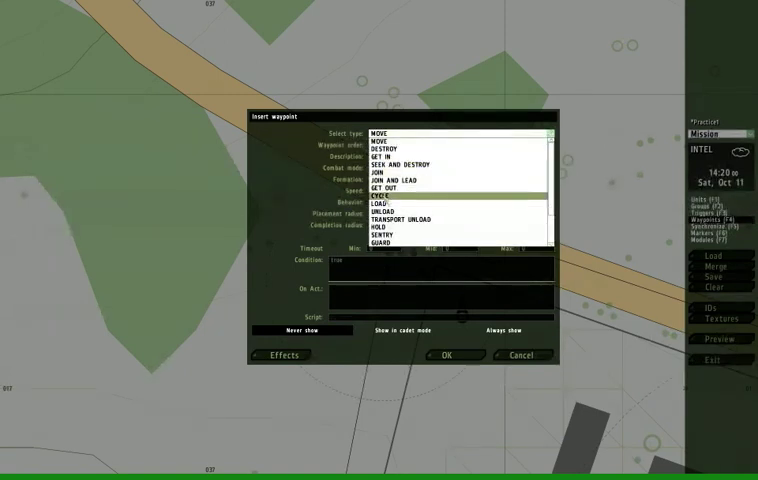
left_click(383, 198)
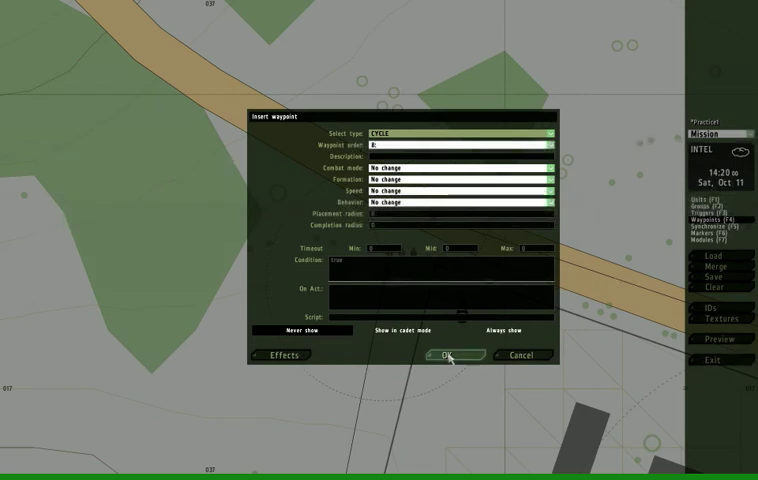
left_click(442, 355)
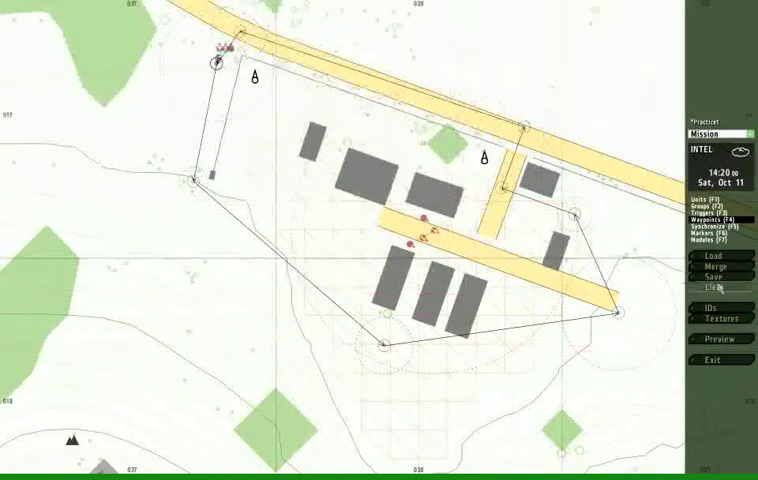
Save the mission as user mission 'Practice1'.
left_click(718, 277)
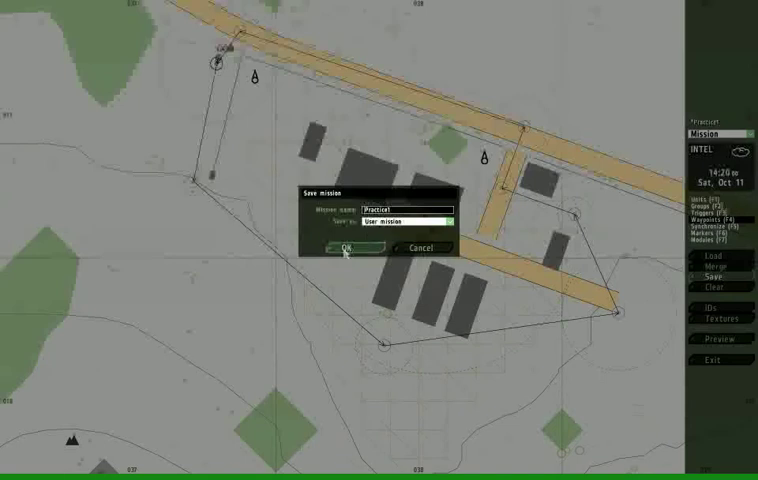
left_click(346, 247)
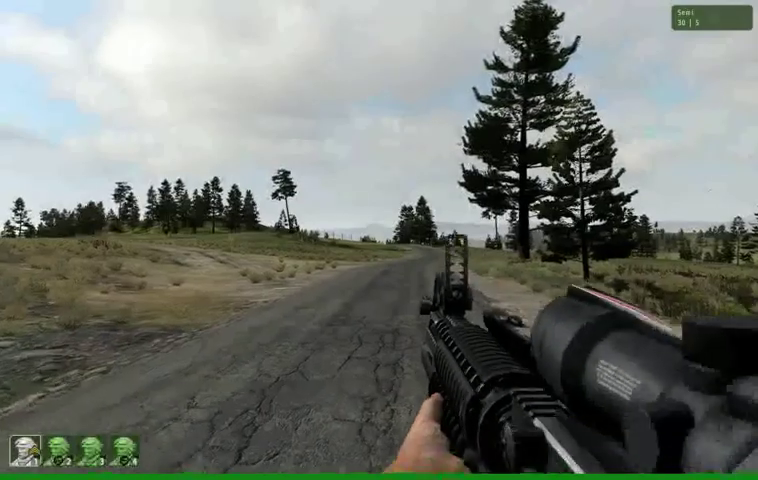